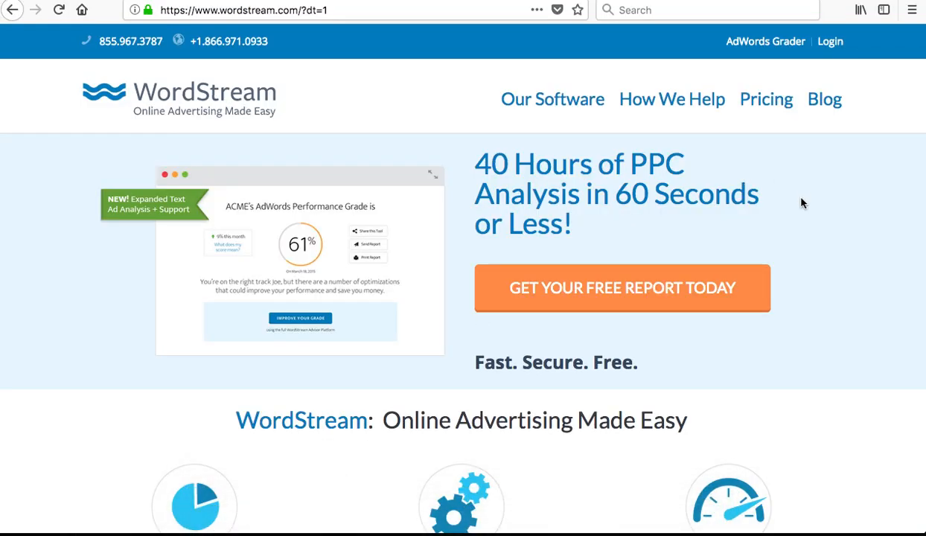
Add a Nav Menu widget in a new top section and set Stretch Section to Yes
scroll(down, 3)
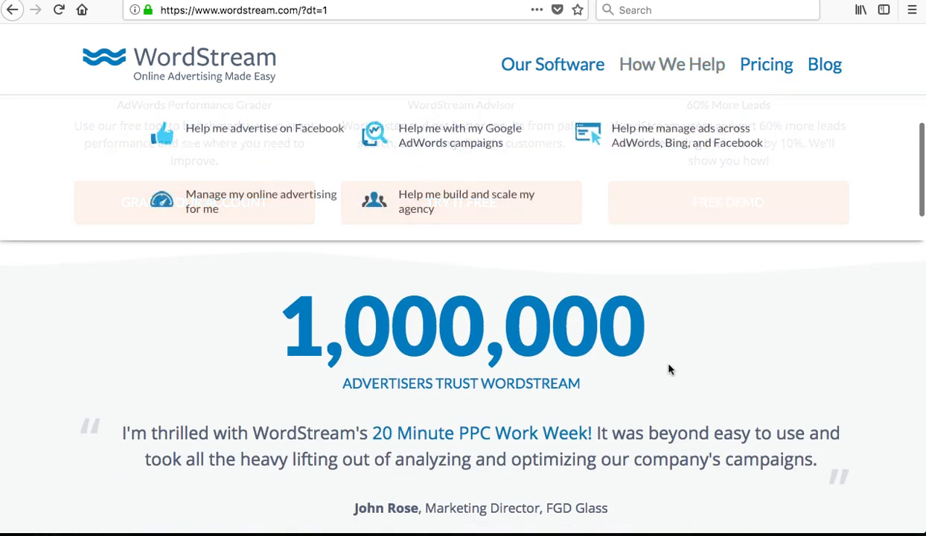
scroll(down, 3)
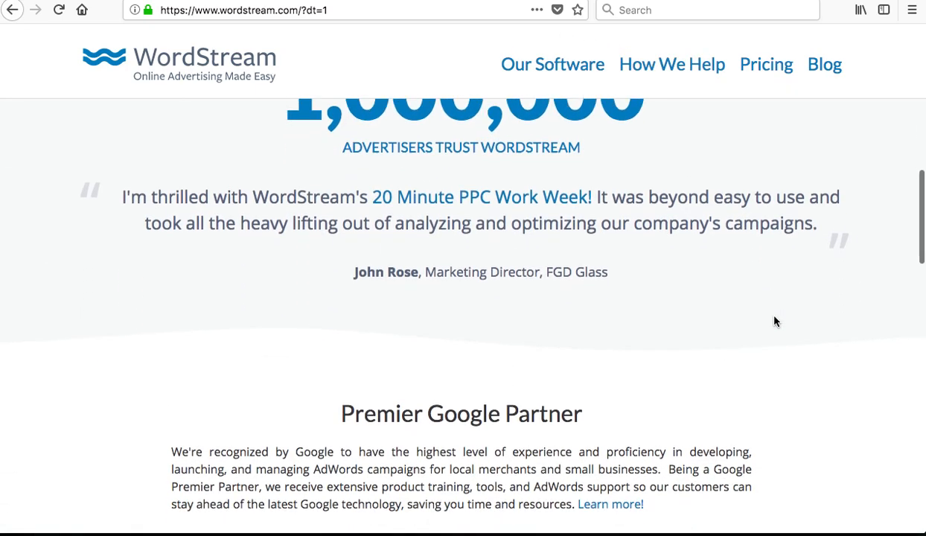
scroll(up, 3)
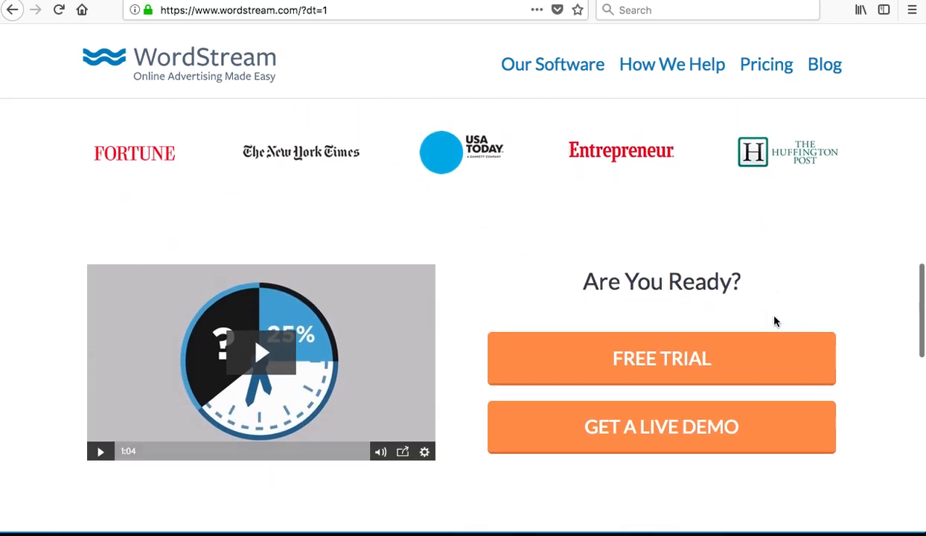
scroll(down, 3)
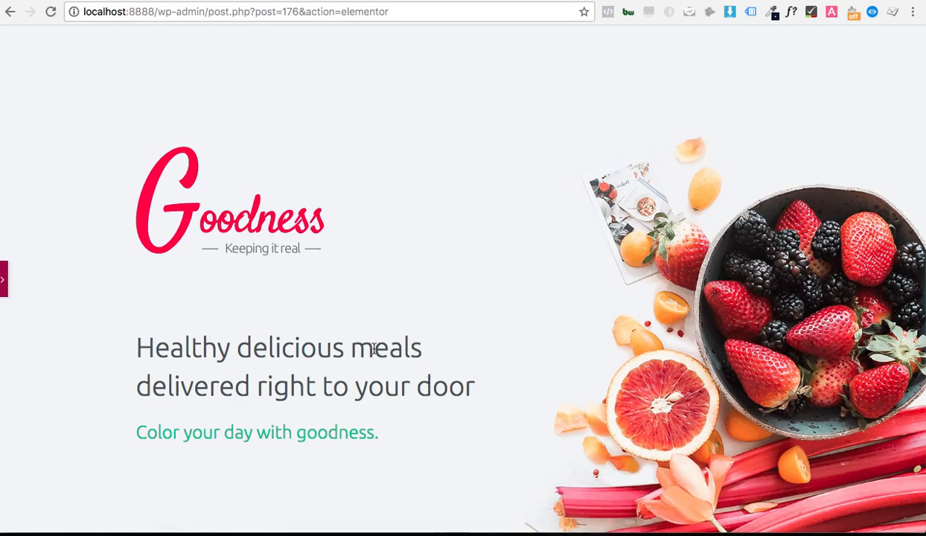
mouse_move(456, 279)
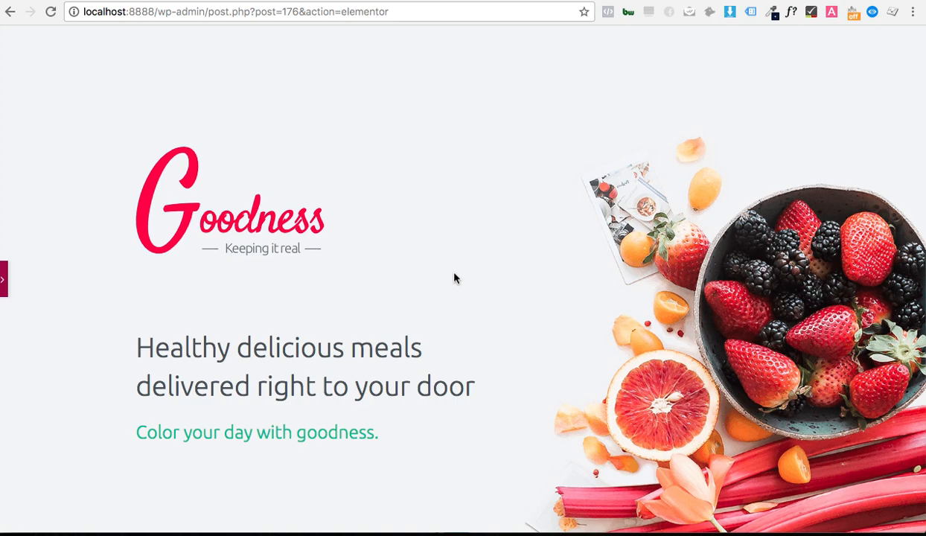
mouse_move(334, 190)
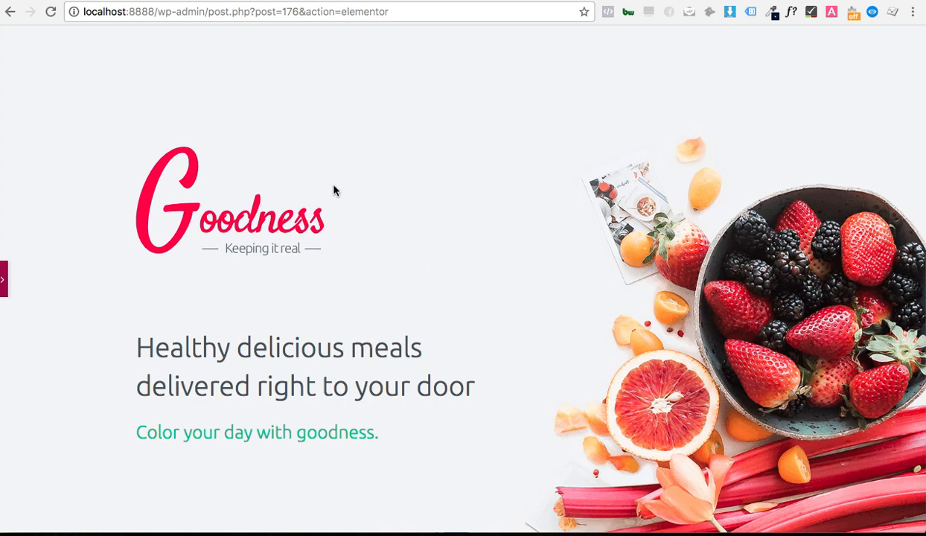
mouse_move(610, 71)
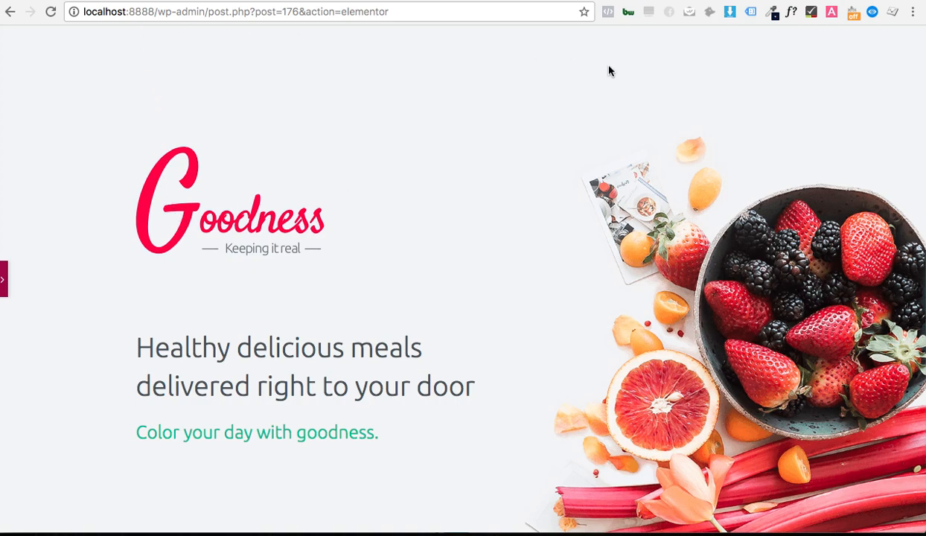
scroll(down, 3)
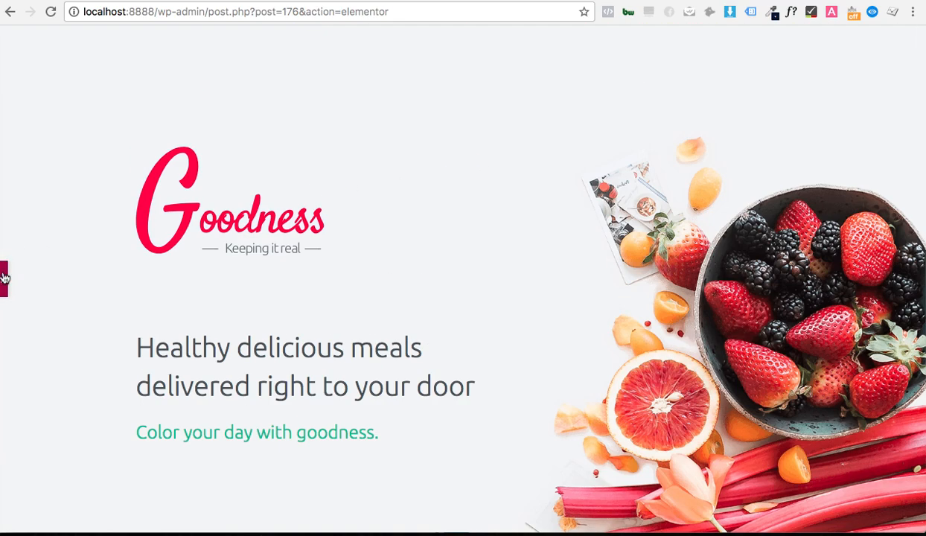
click(4, 280)
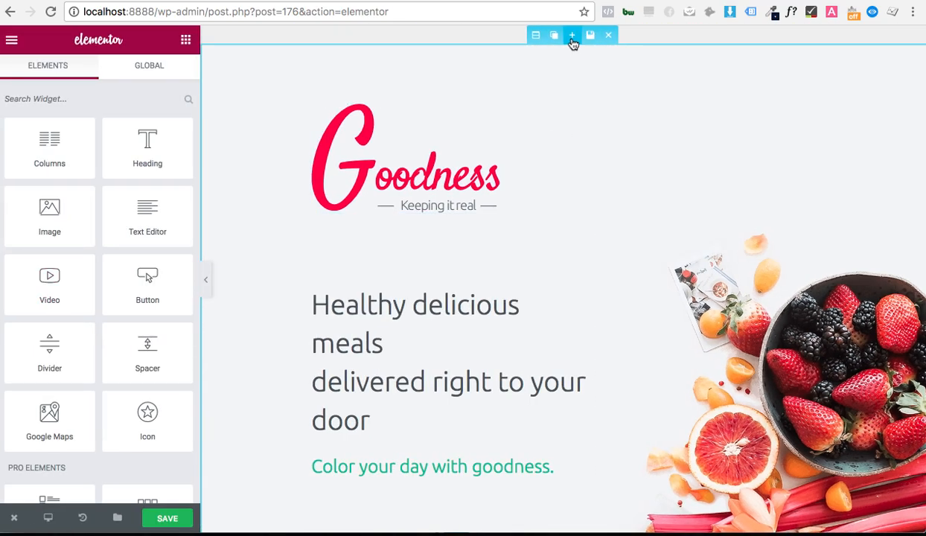
click(572, 35)
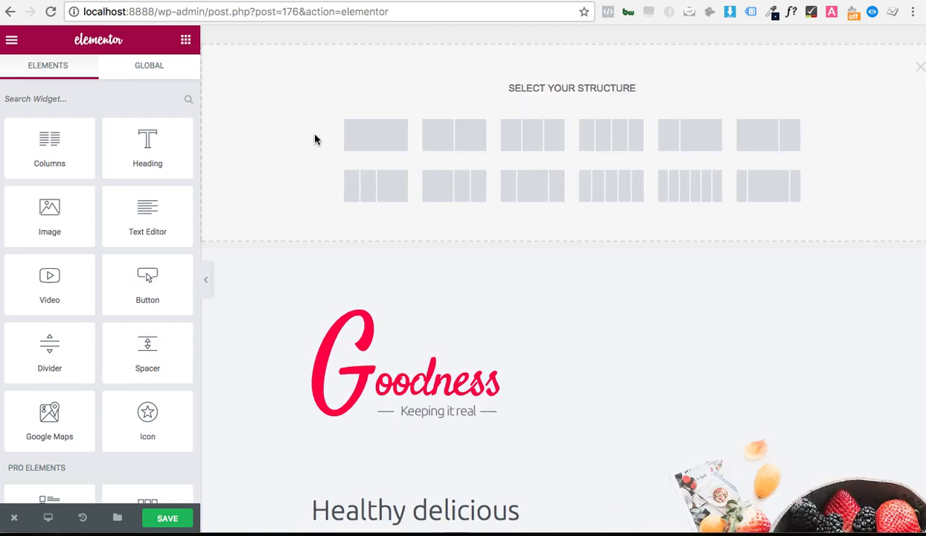
text(nav)
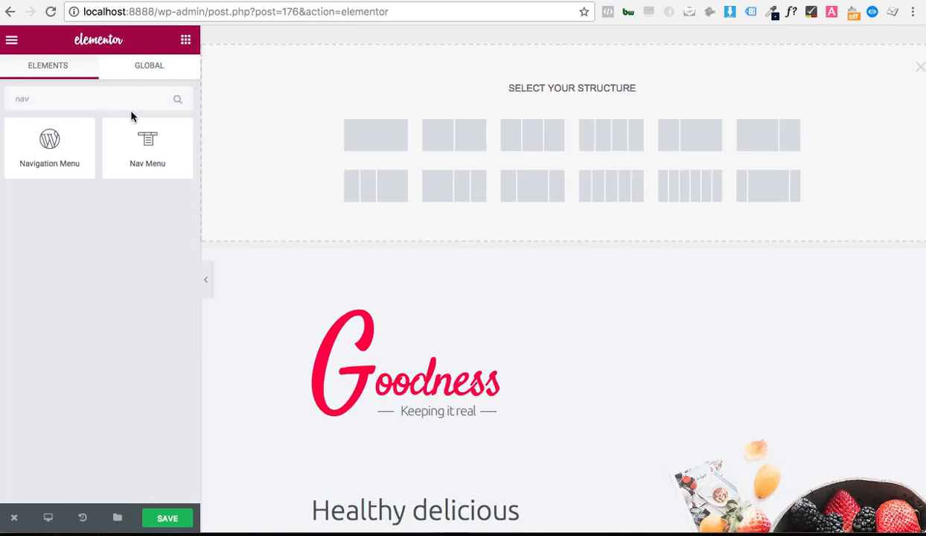
click(147, 146)
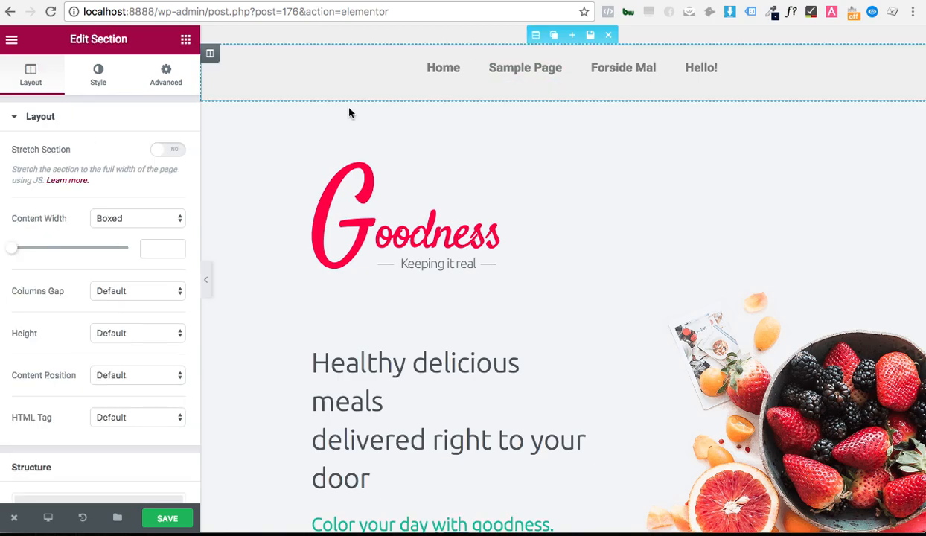
click(169, 149)
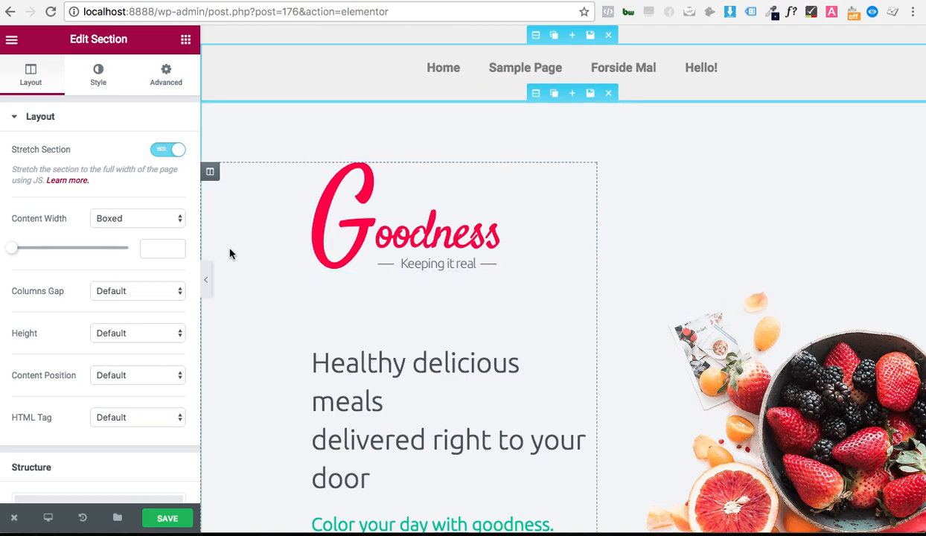
click(206, 279)
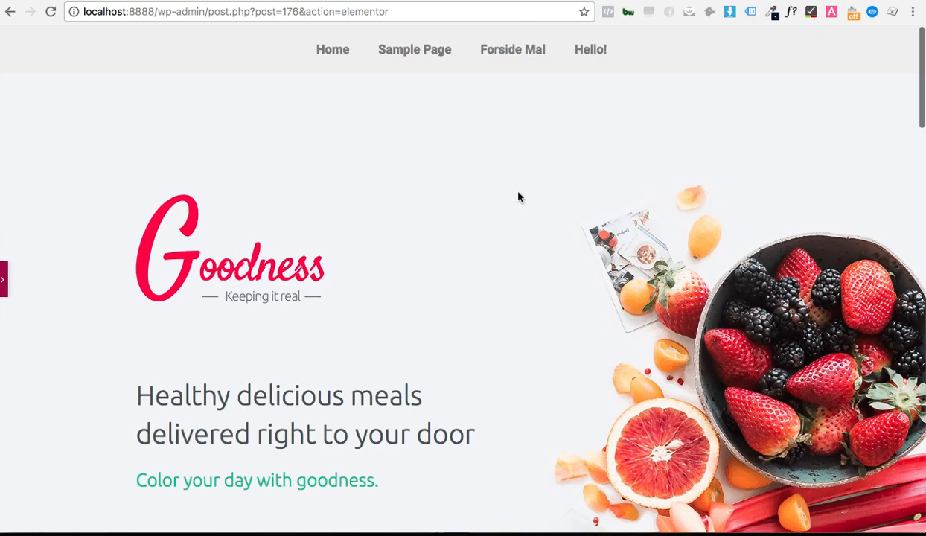
scroll(down, 3)
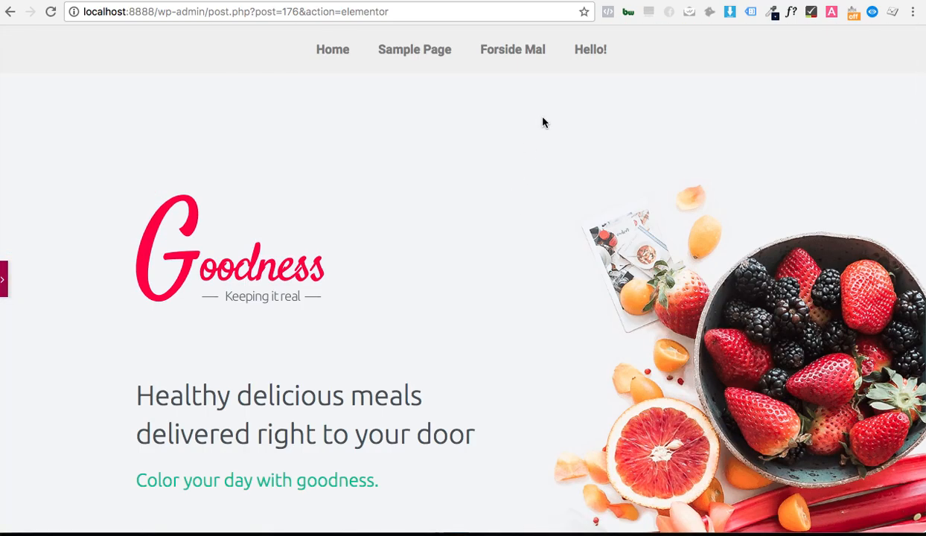
mouse_move(33, 249)
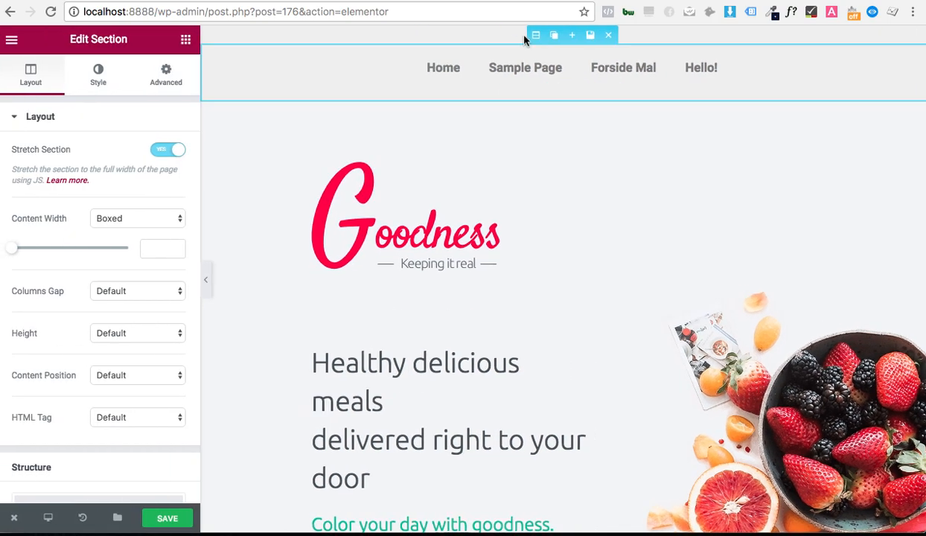
Give the nav section a white background and set its Content Position to Middle
click(98, 74)
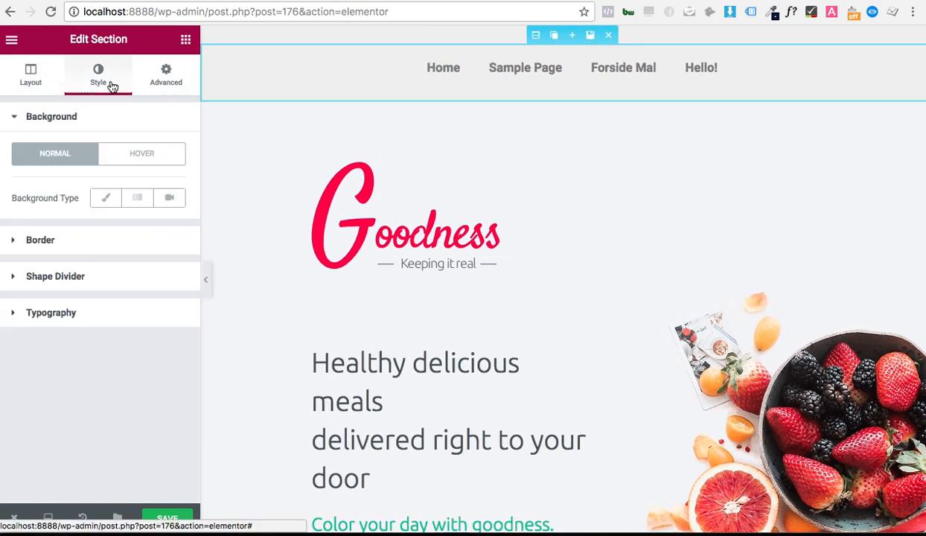
click(106, 197)
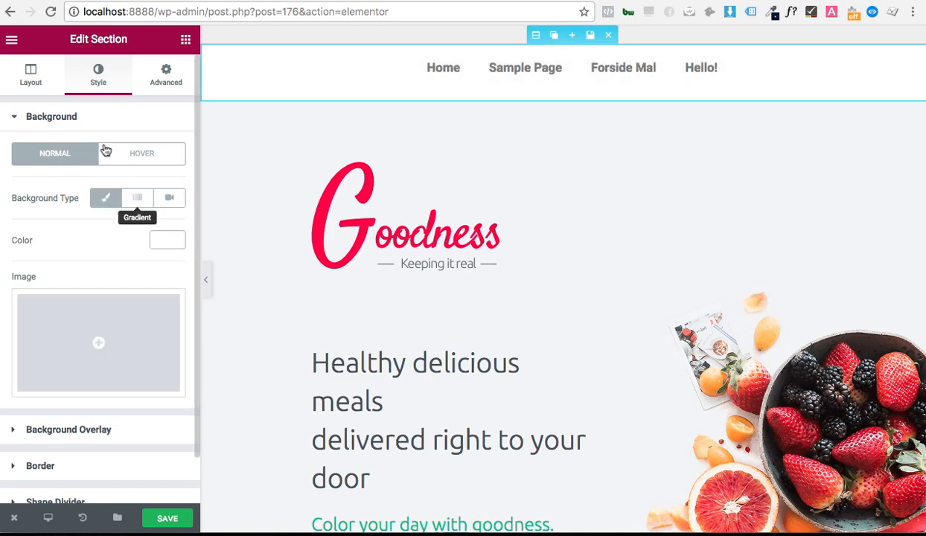
click(30, 74)
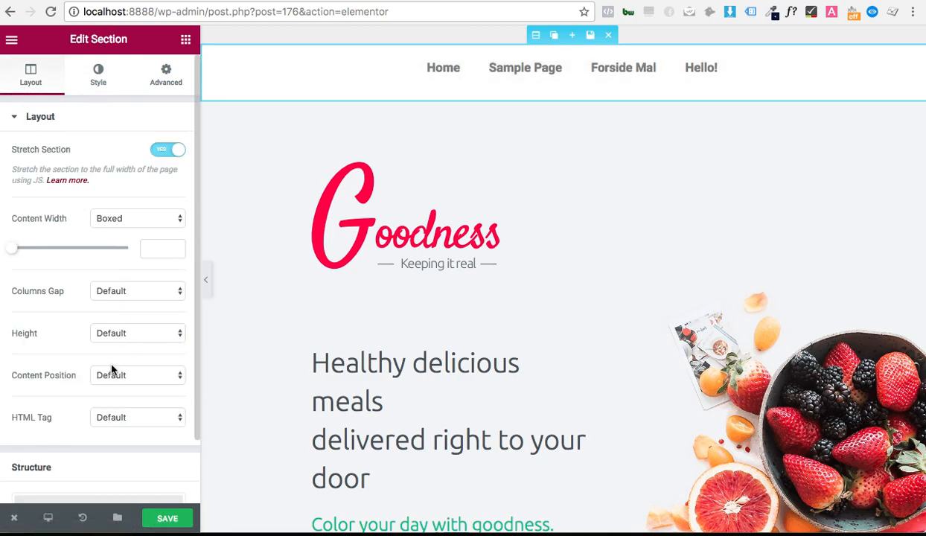
click(138, 374)
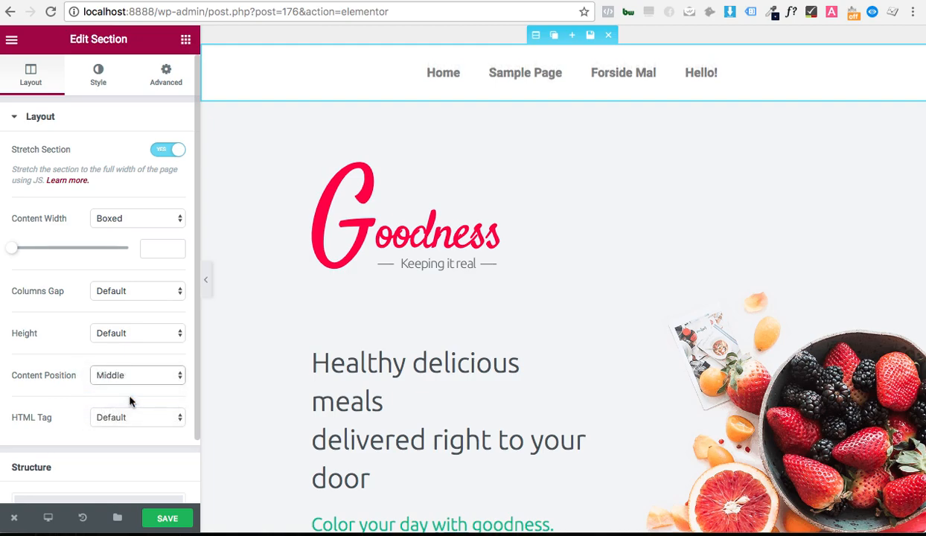
mouse_move(199, 279)
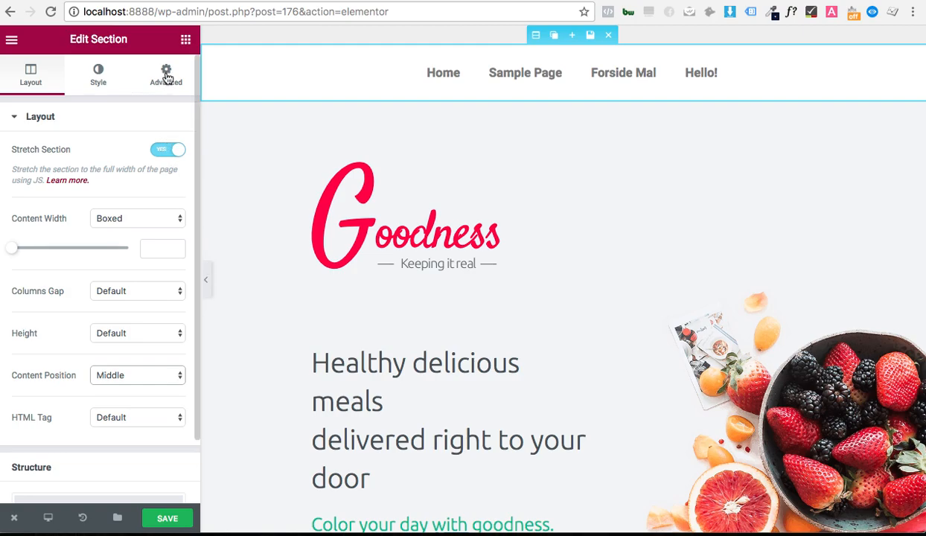
Set the nav menu section's Z-Index to 1 under Advanced settings
click(165, 75)
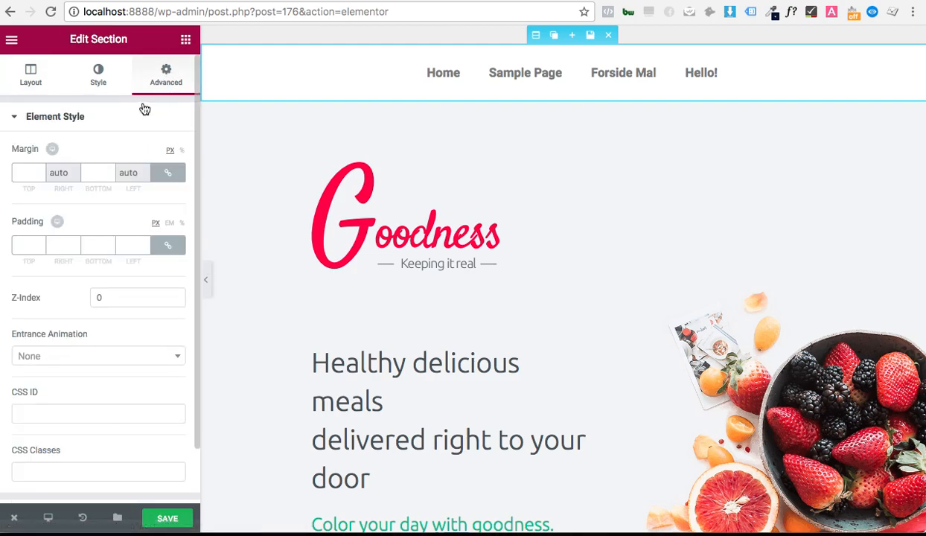
mouse_move(134, 224)
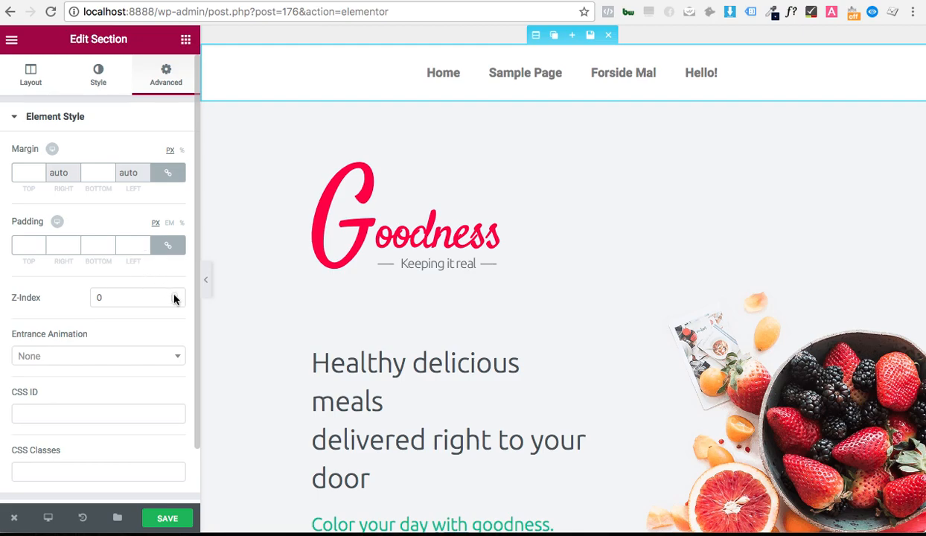
text(1)
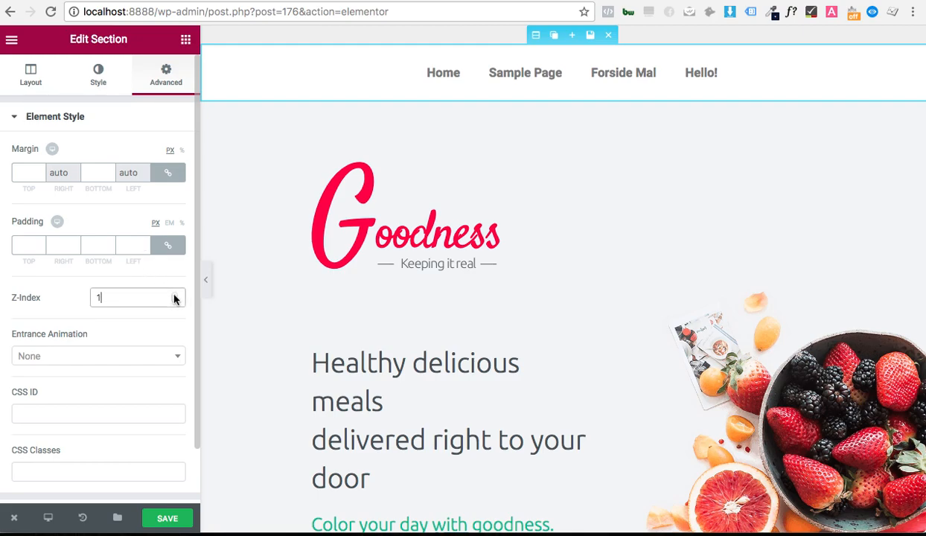
scroll(down, 3)
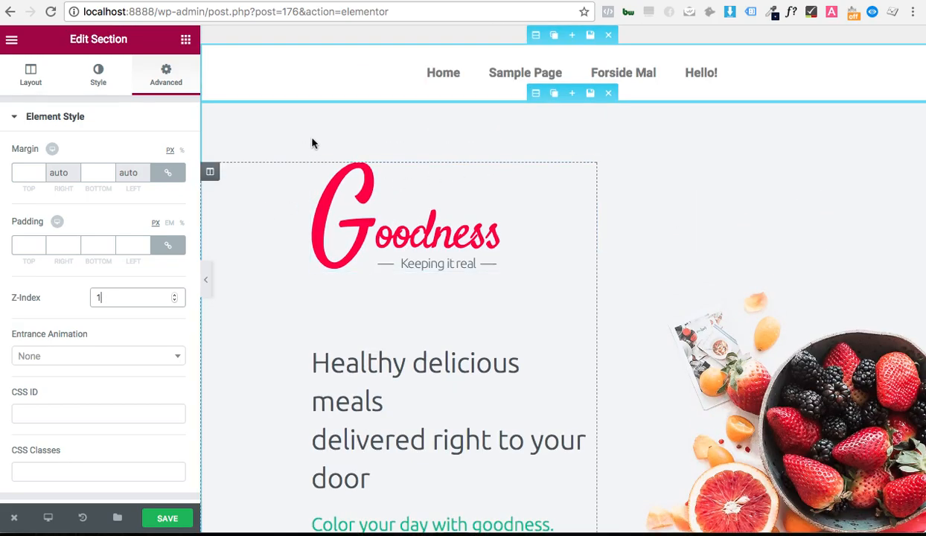
scroll(down, 3)
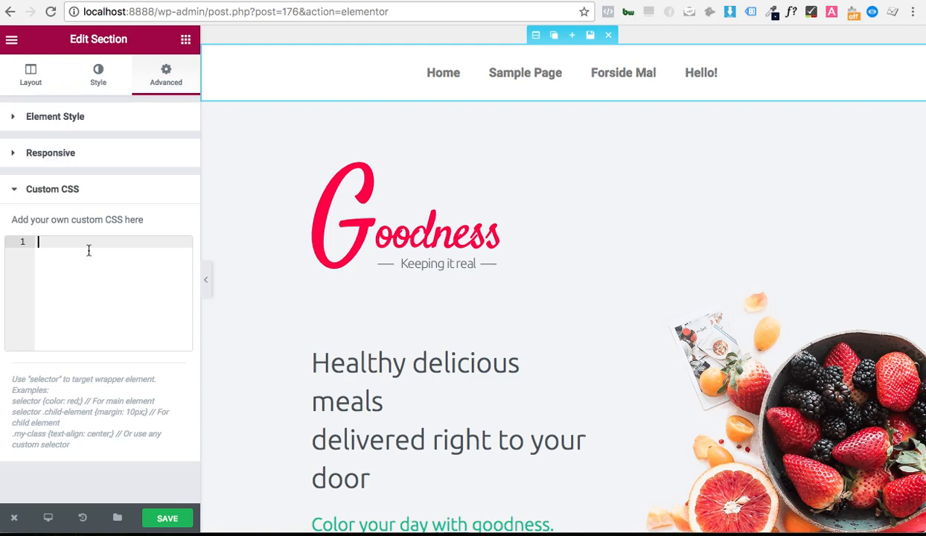
Enter the custom CSS 'selector { position: fixed; }' for the nav section
text(selector { position: fixed; })
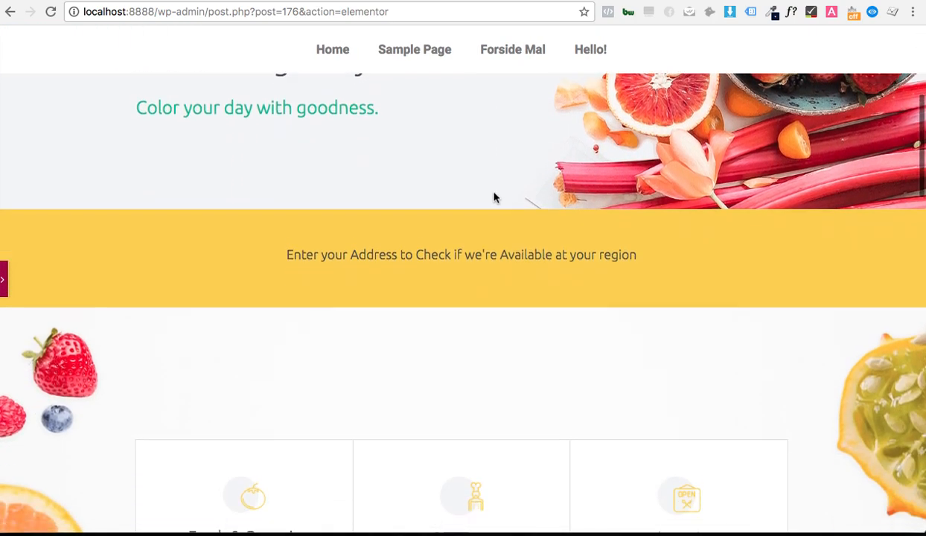
Scroll down the preview, watching the phone image overlap the pinned menu
scroll(down, 3)
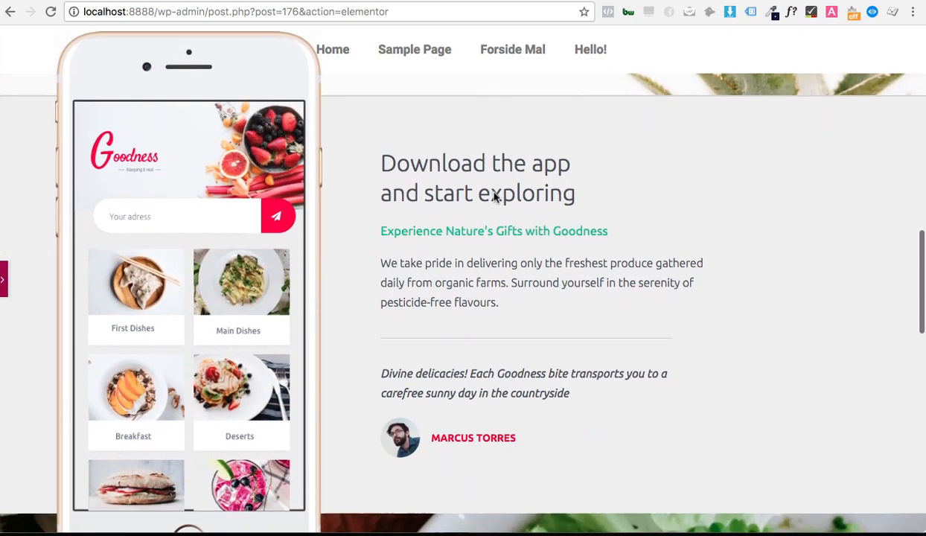
scroll(down, 3)
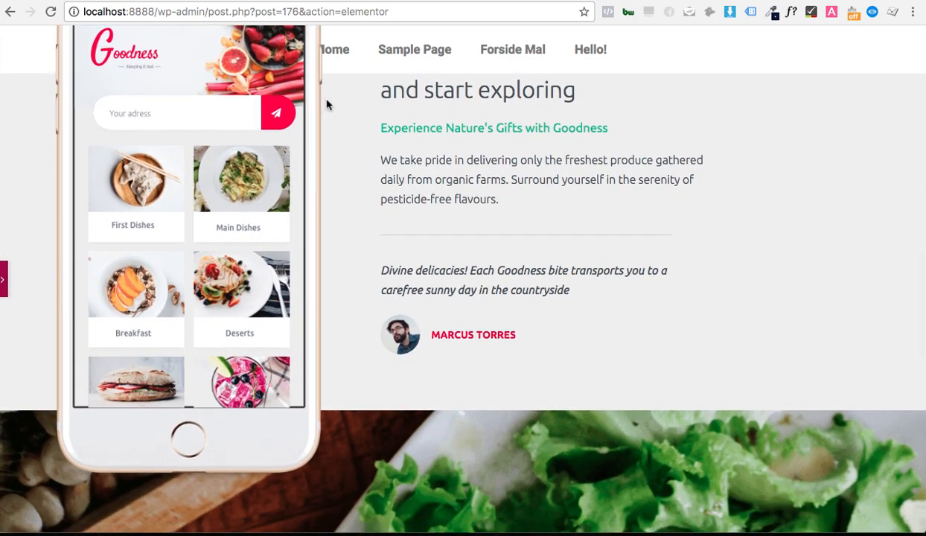
scroll(down, 3)
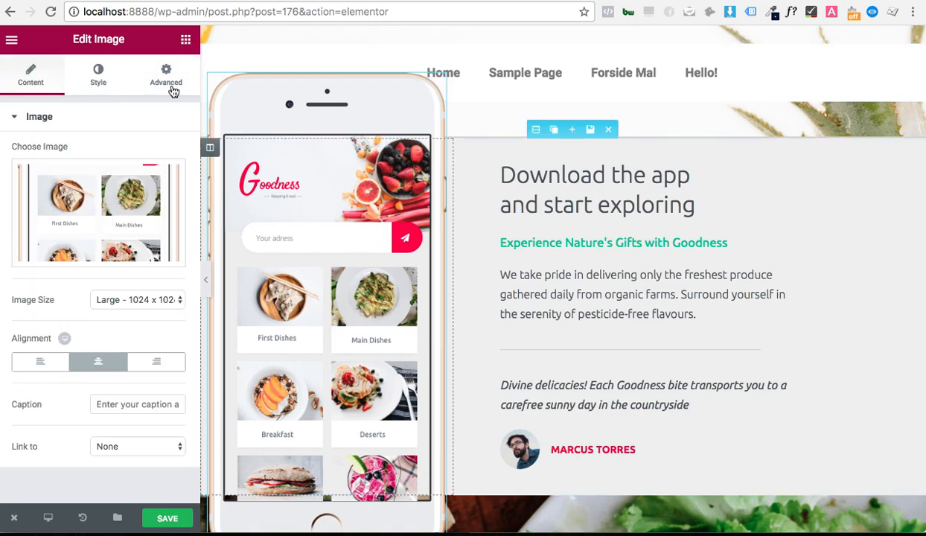
Check the phone image's Advanced settings, then set the nav section's Z-Index to 5
click(165, 75)
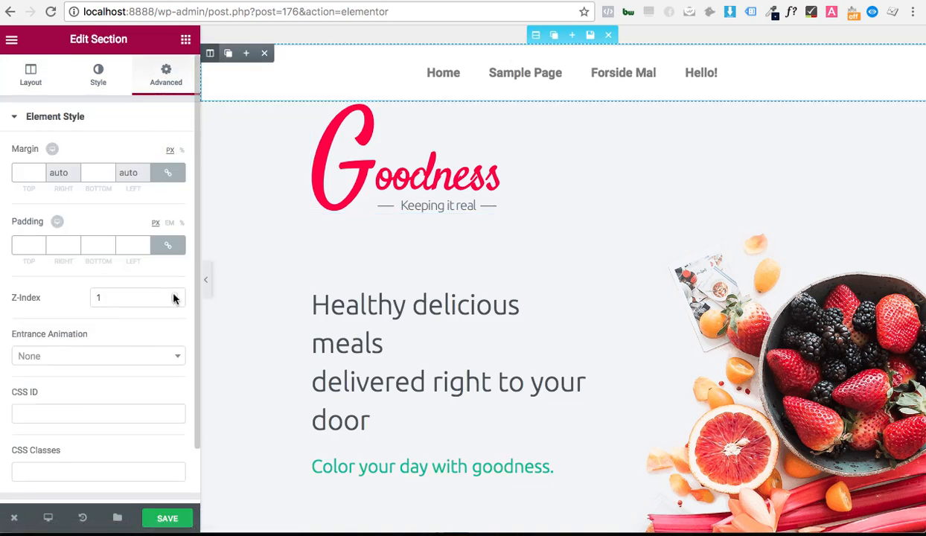
text(5)
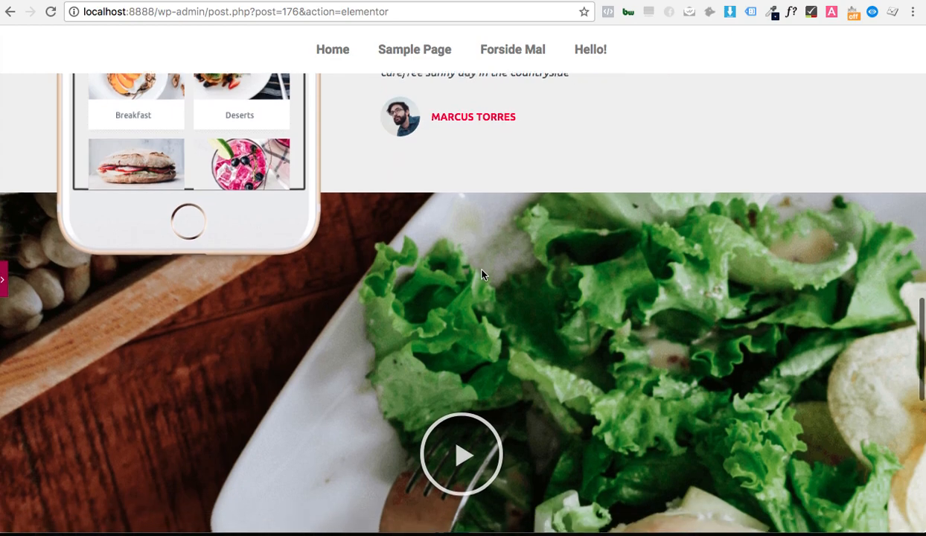
Scroll past the salad video banner to the 'Coming your way soon!' section, menu still on top
scroll(down, 3)
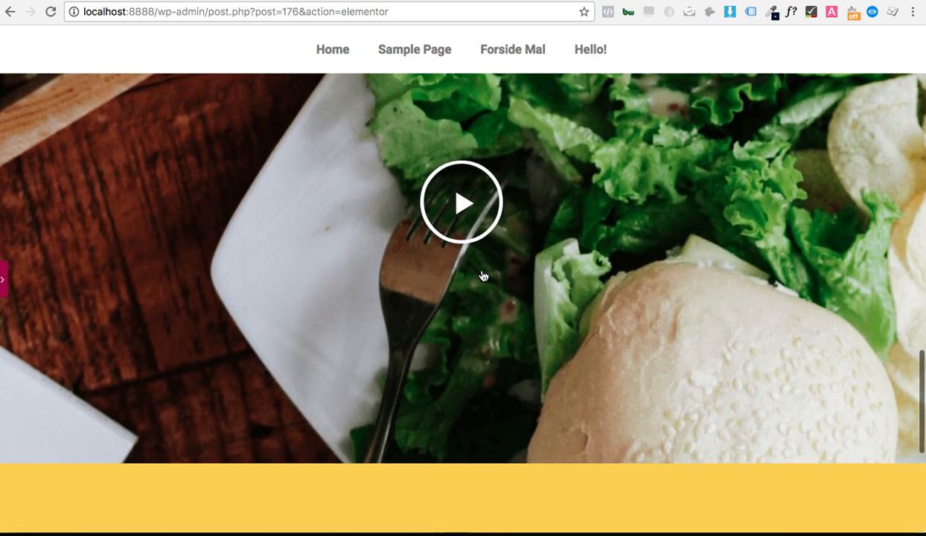
scroll(down, 3)
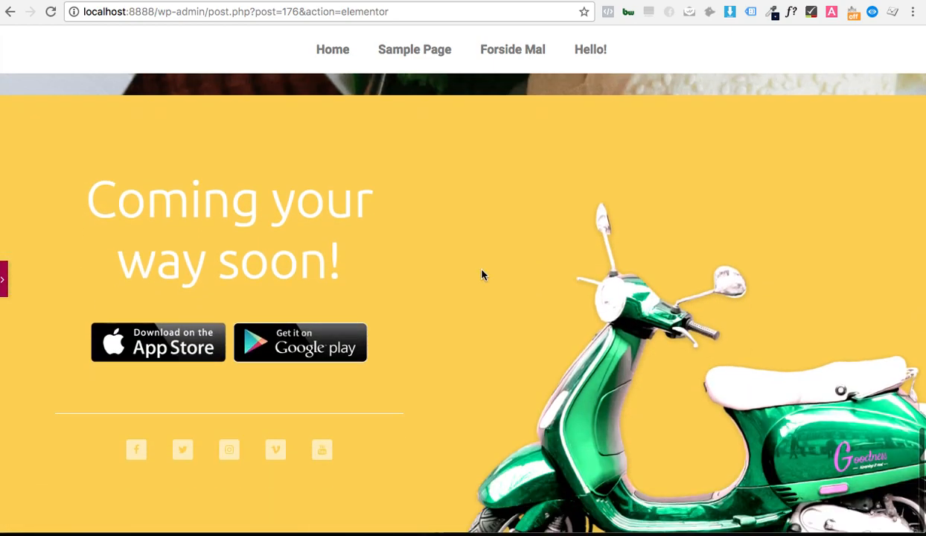